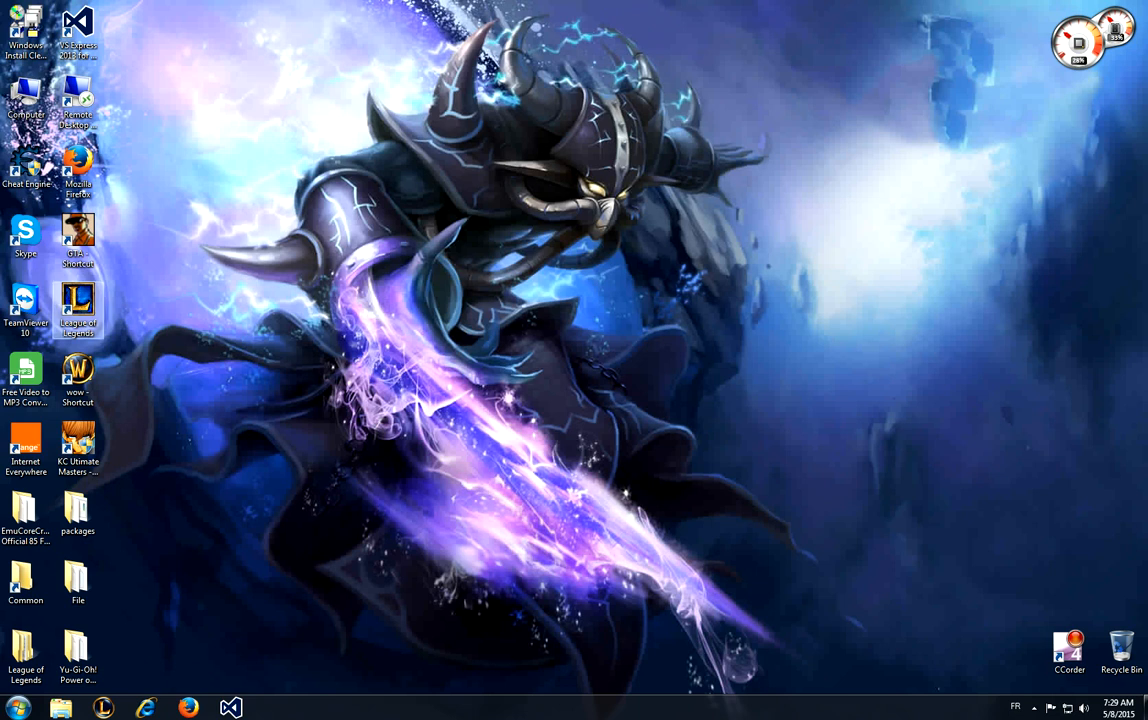
Step: Launch League of Legends, then close its launcher when it fails to work
double_click(78, 308)
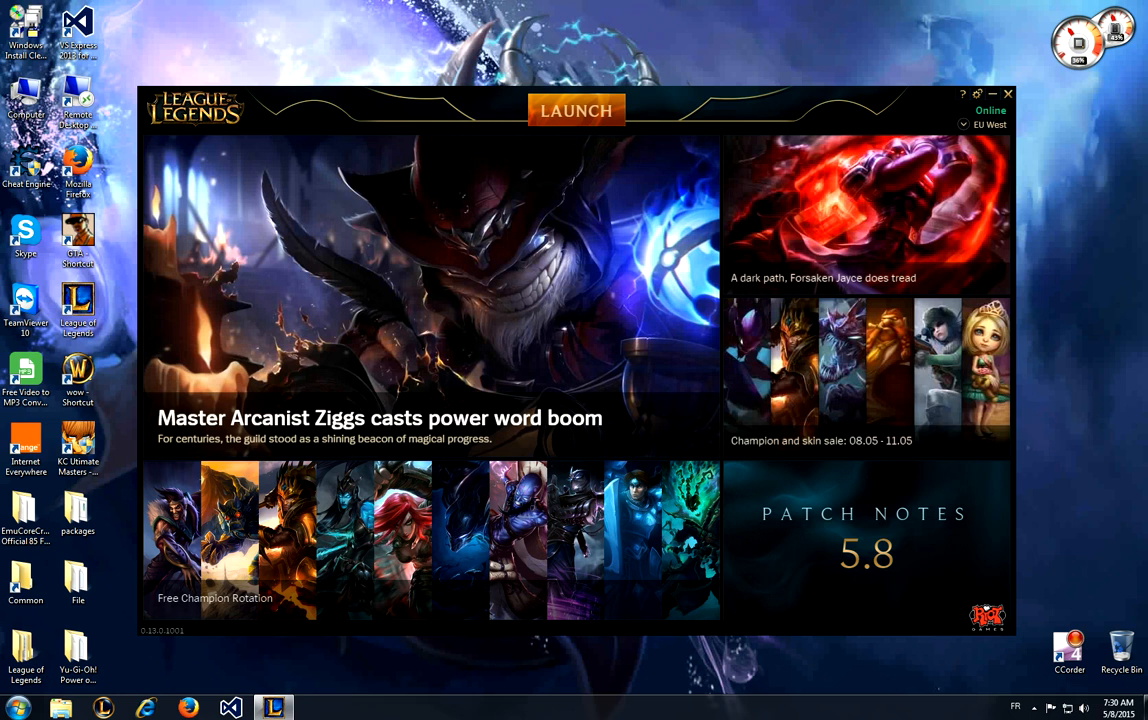
click(1008, 94)
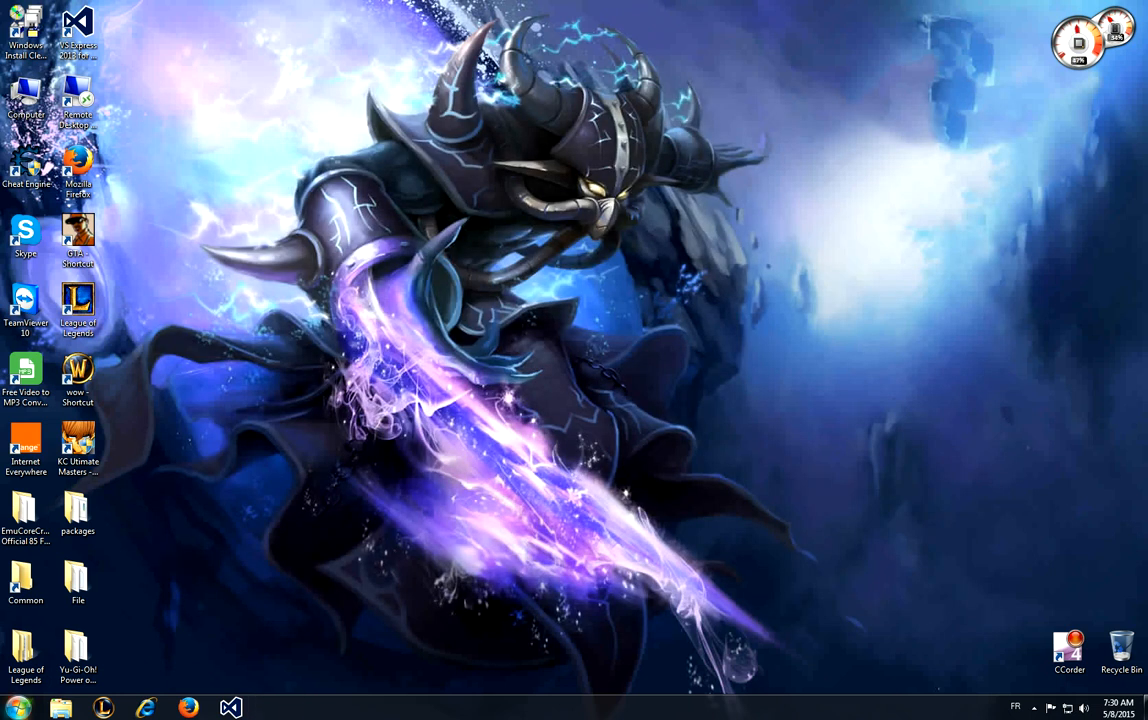
Step: Search 'Proxy' from the Start menu to reach Internet Properties' Connections settings
click(16, 708)
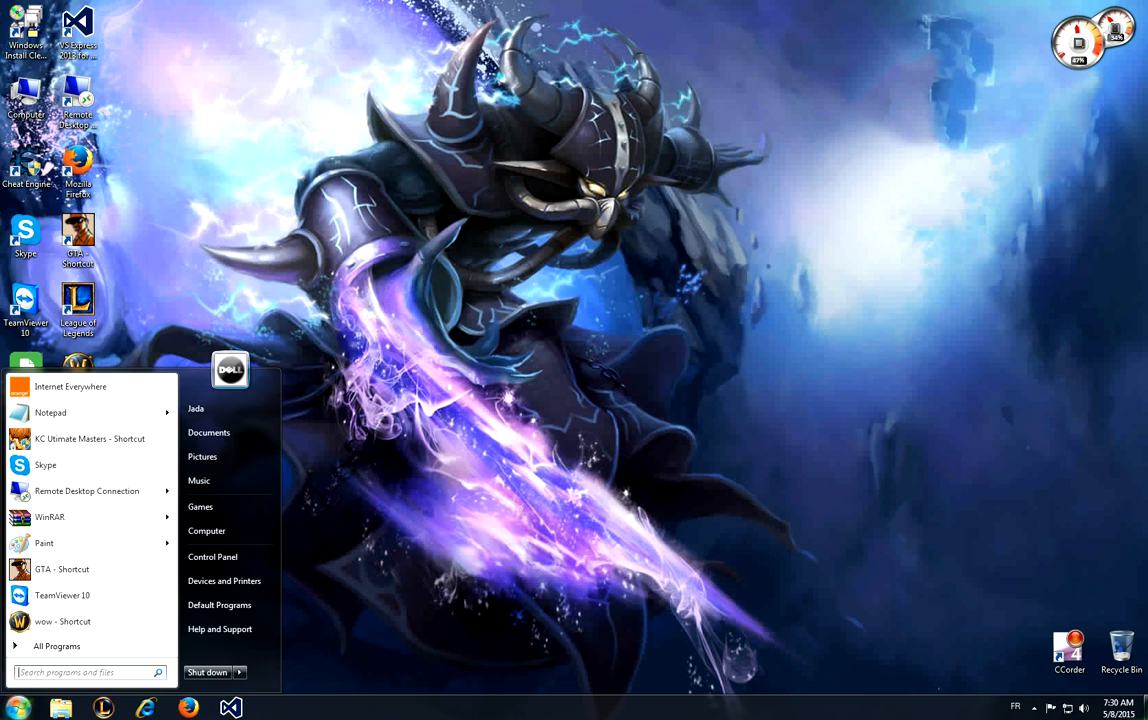
right_click(580, 450)
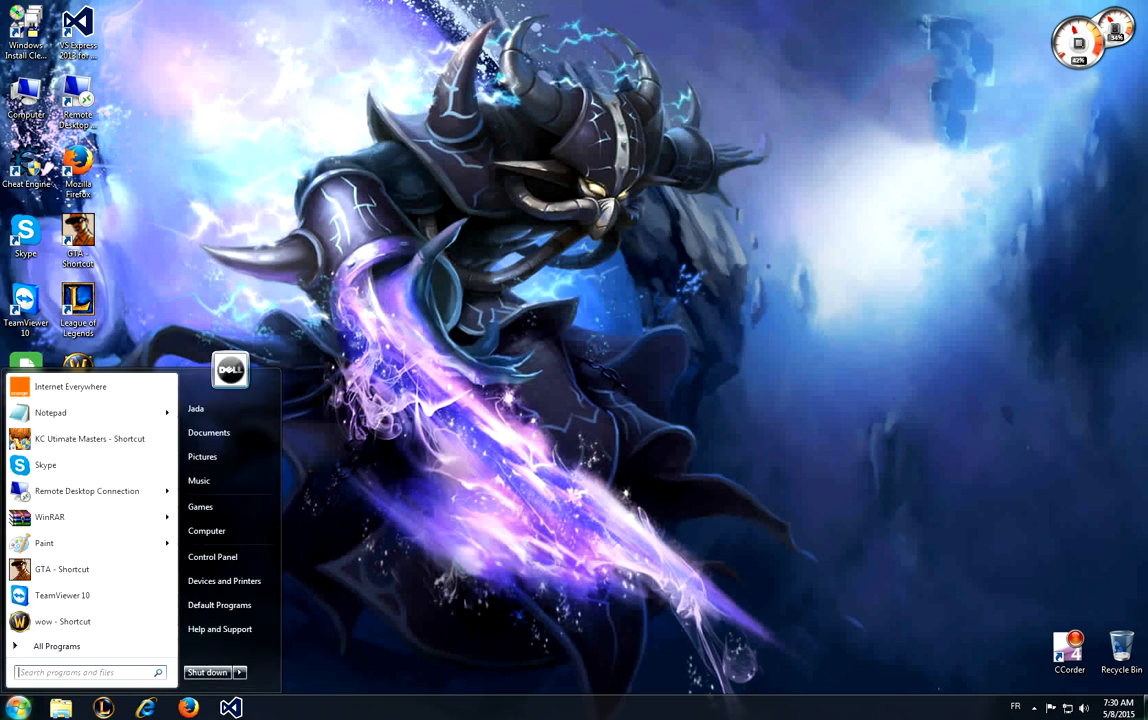
text(P)
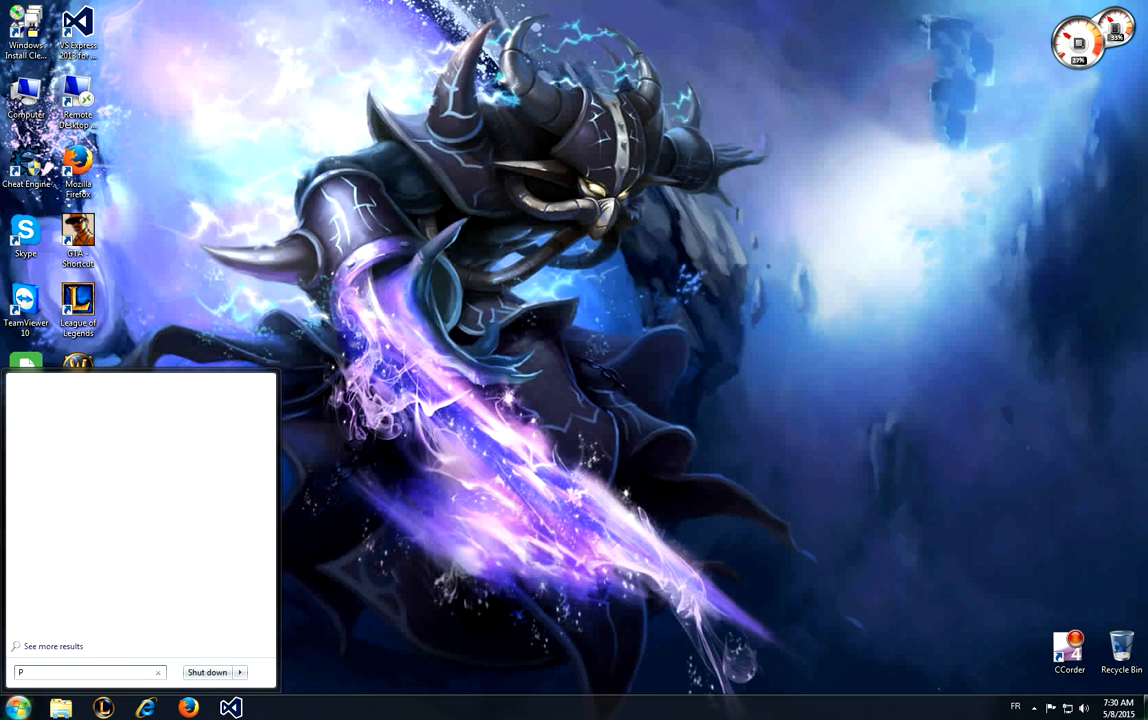
text(roxy)
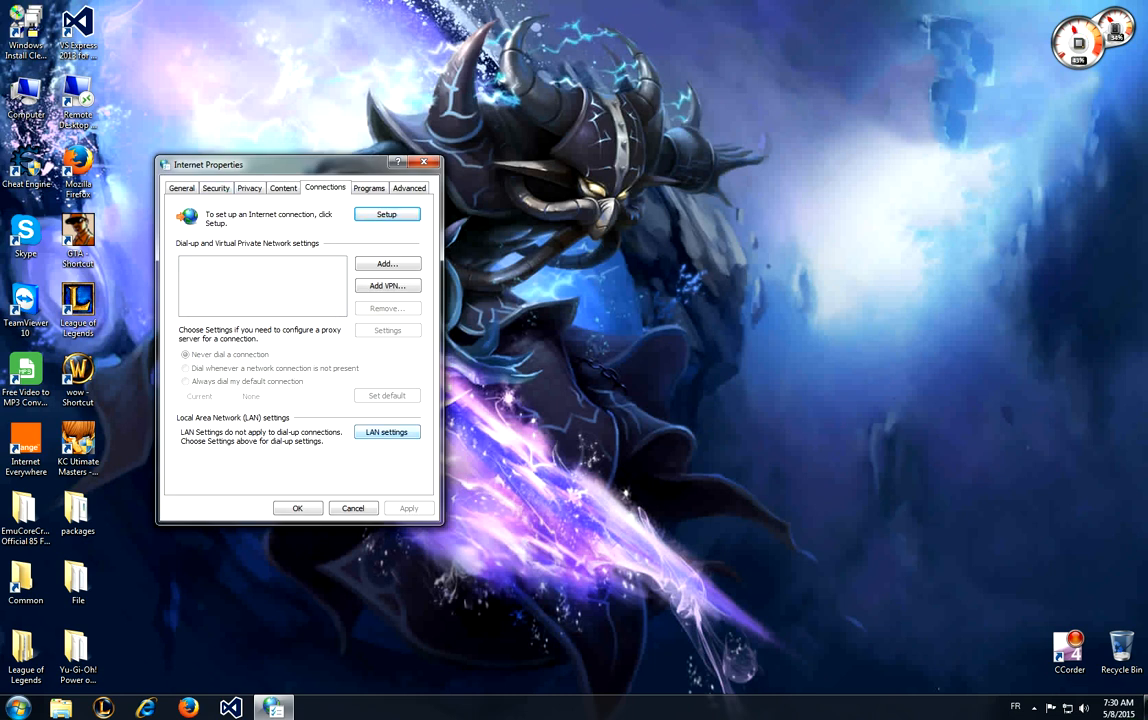
Step: In LAN settings enable 'Use a proxy server for your LAN', disable it again, and confirm with OK
click(386, 432)
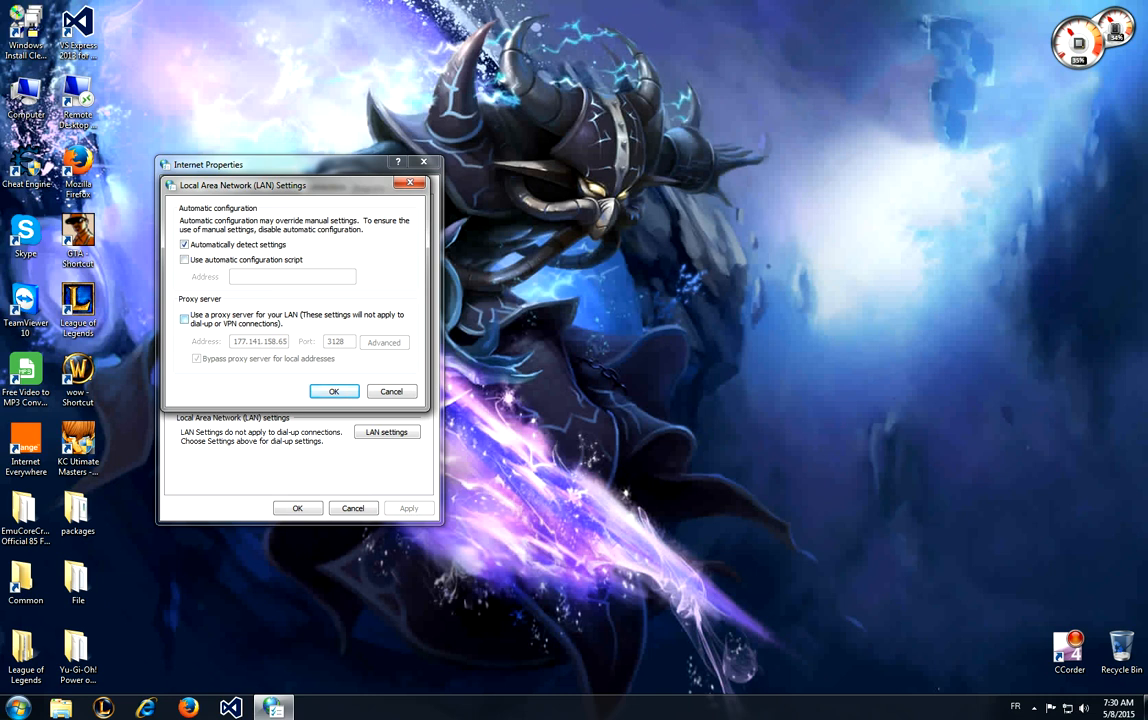
click(184, 316)
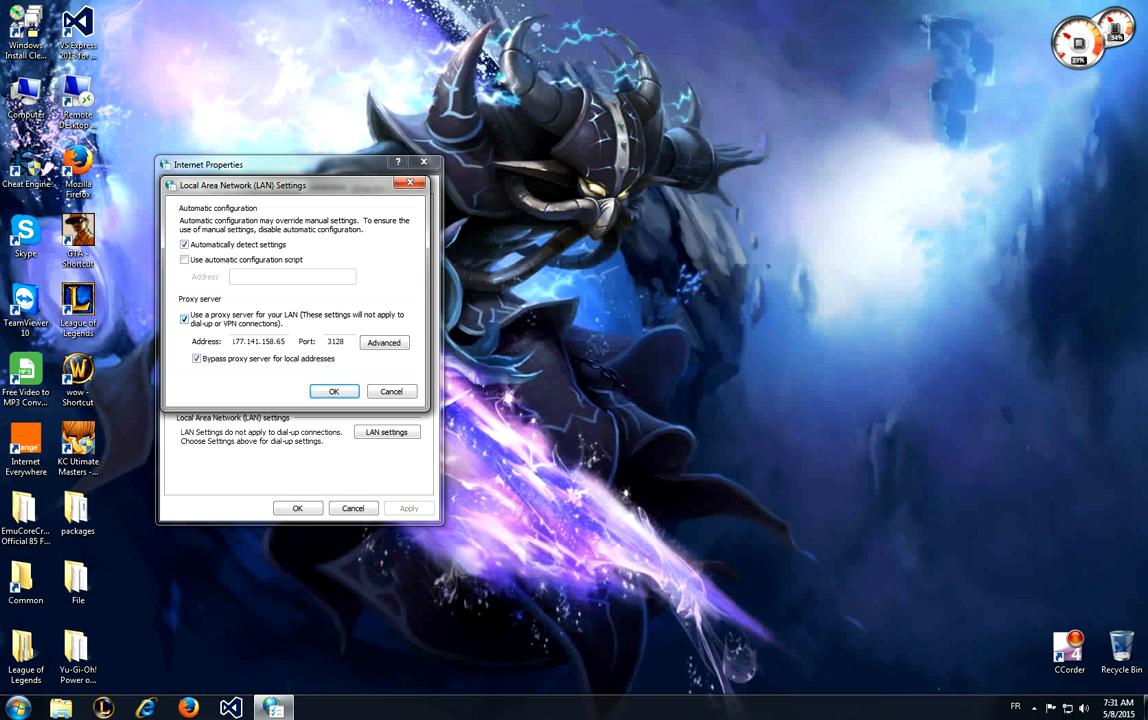
click(184, 318)
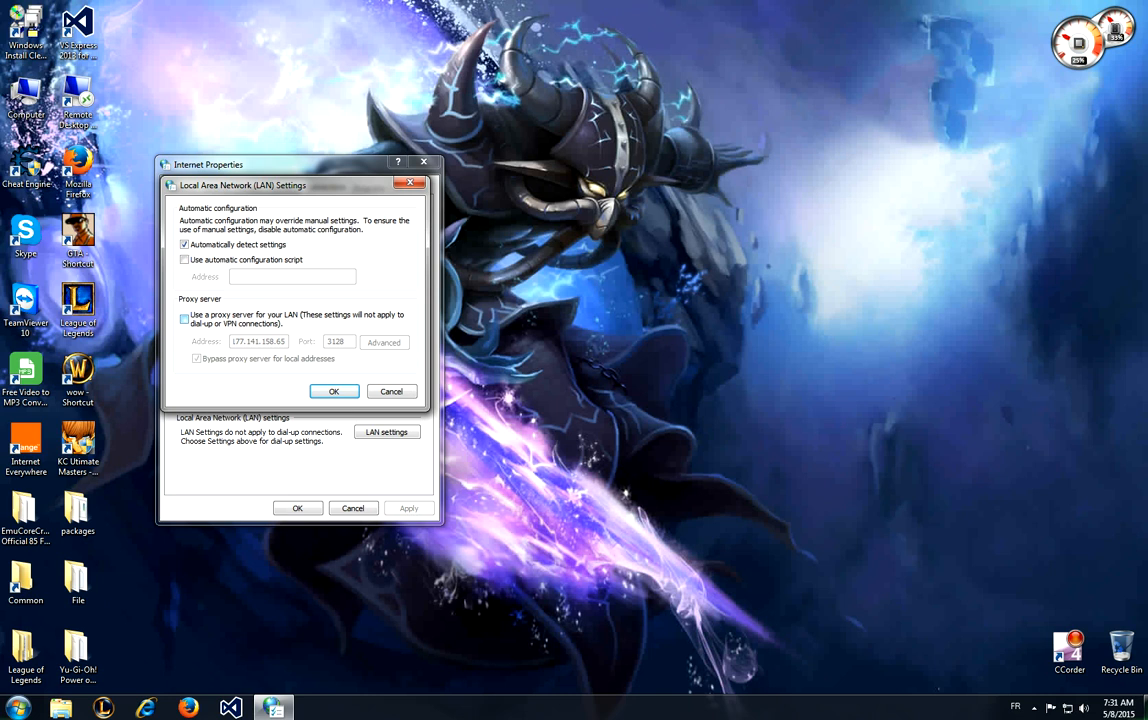
click(332, 390)
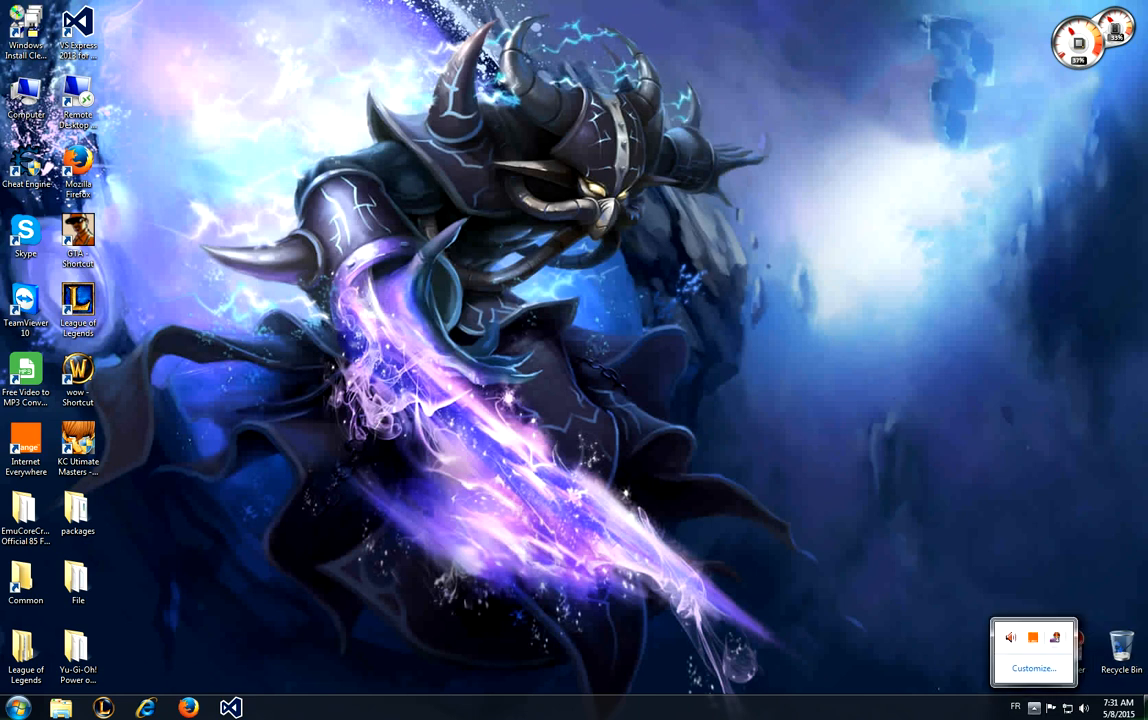
right_click(1056, 636)
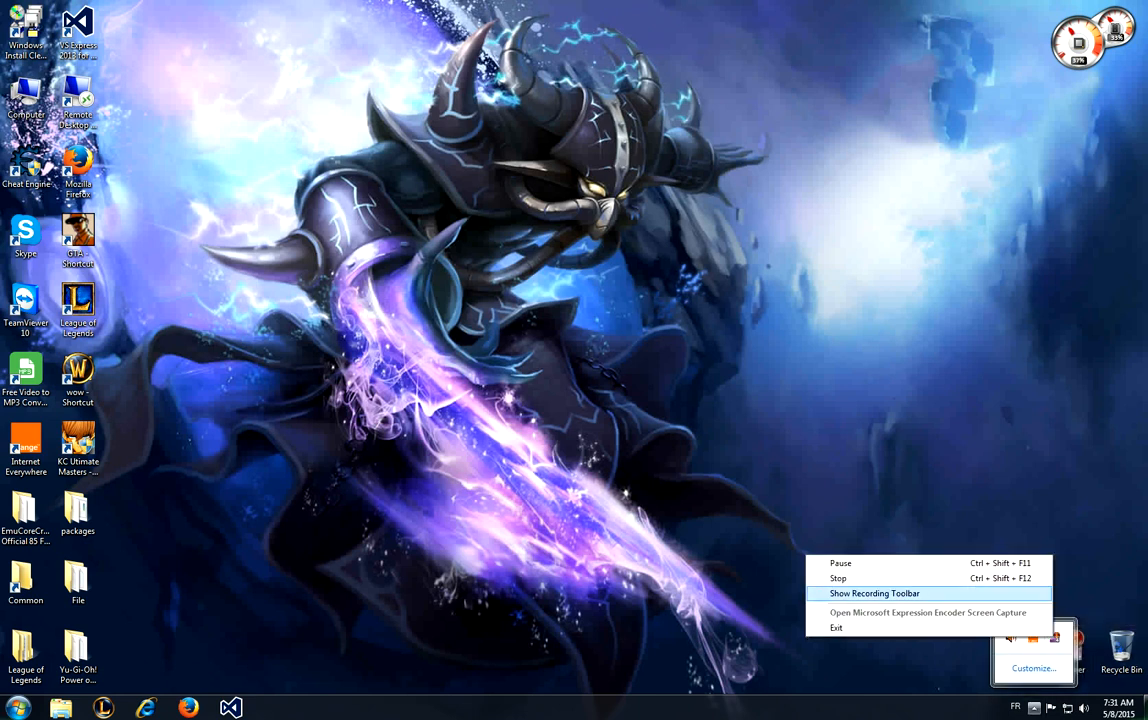